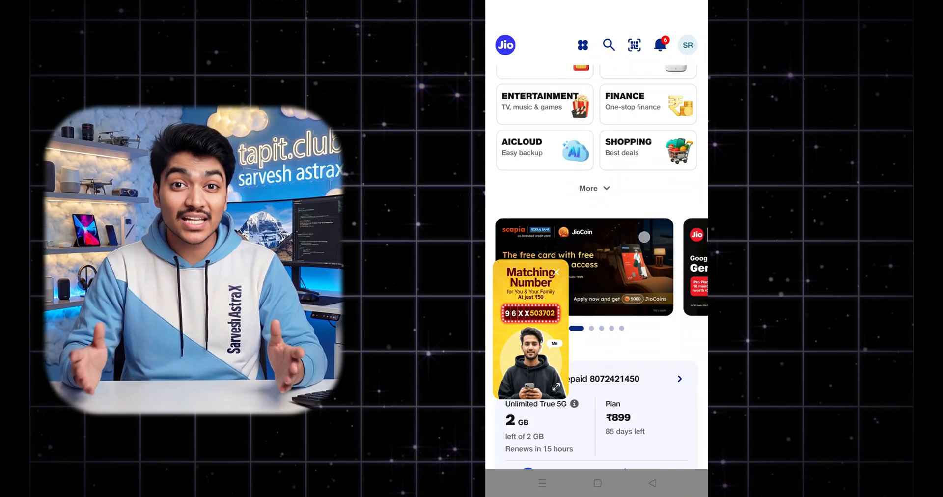
- Register interest in the free Google Gemini Pro offer from MyJio's expanded services and dismiss the thank-you
left_click(594, 188)
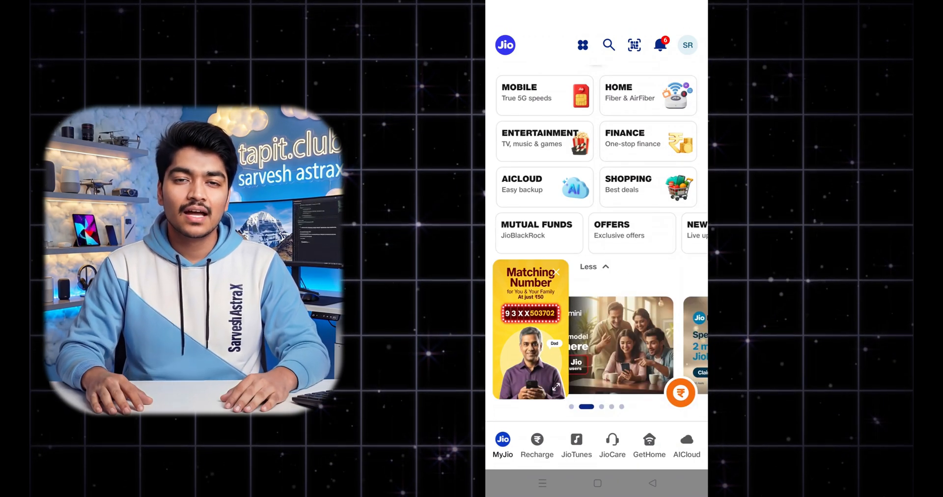
left_click(659, 44)
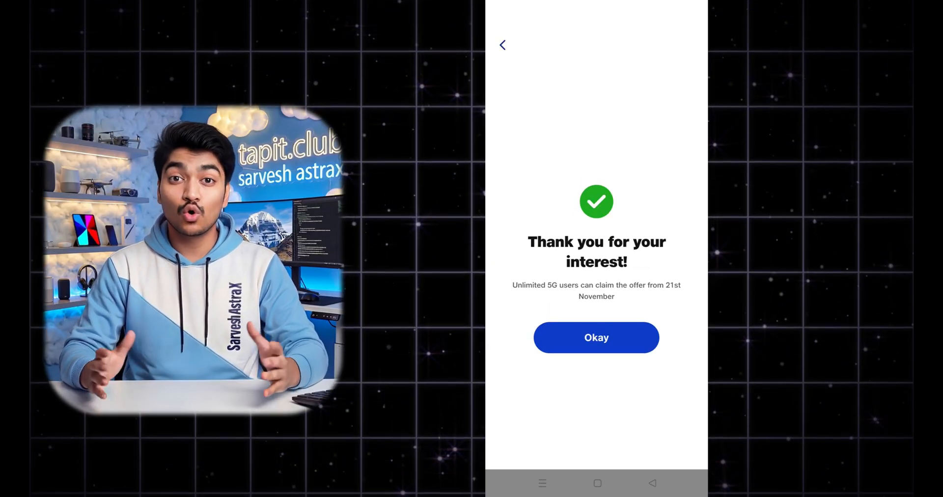
left_click(596, 337)
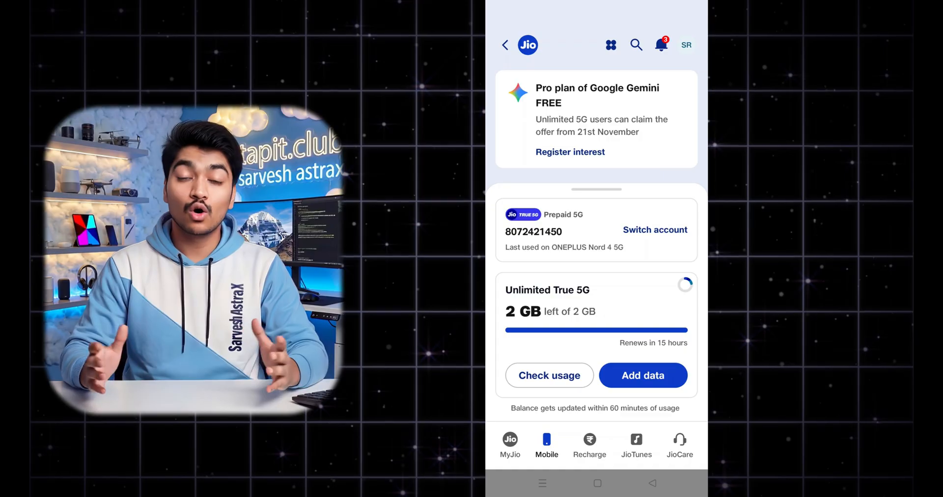
left_click(568, 151)
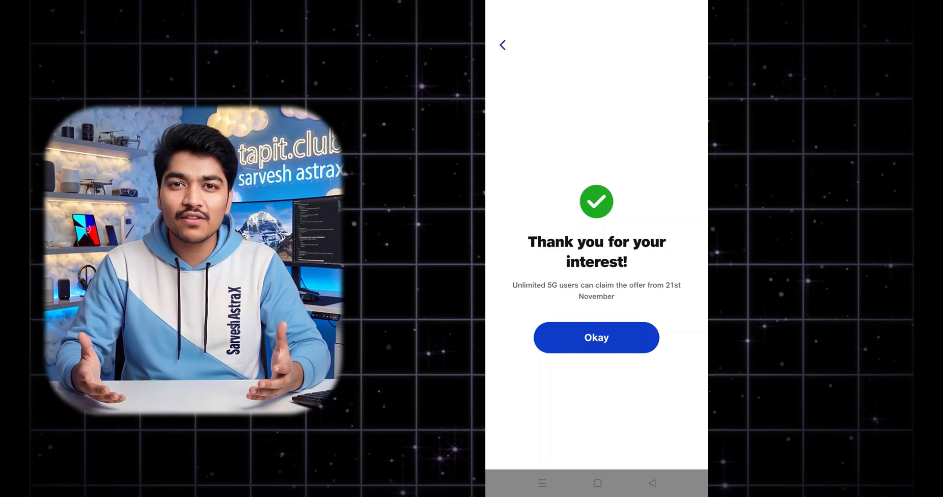
left_click(595, 337)
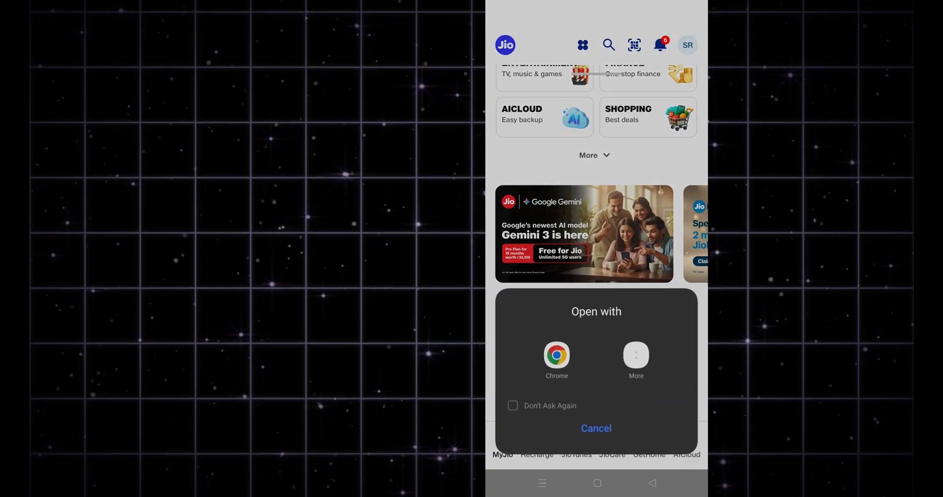
- Dismiss the open-with prompt and view Know more on the Gemini 2.5 Pro promo banner
left_click(556, 355)
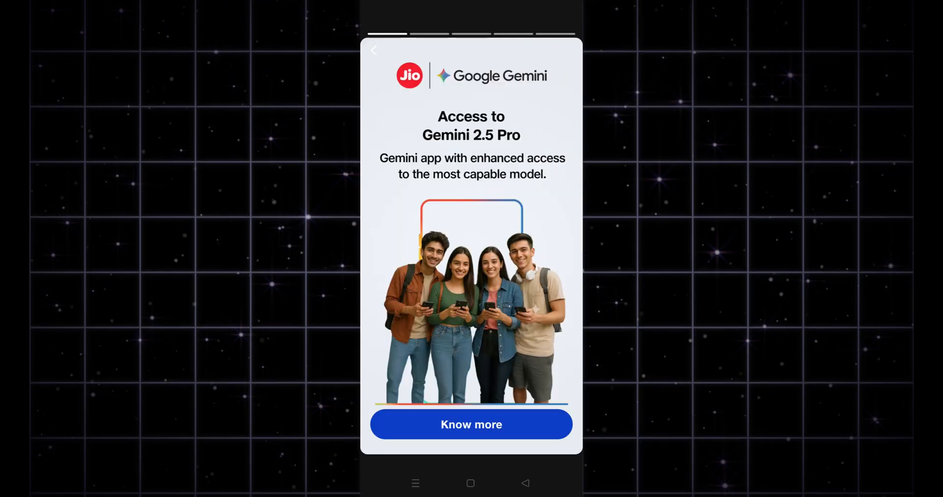
left_click(471, 424)
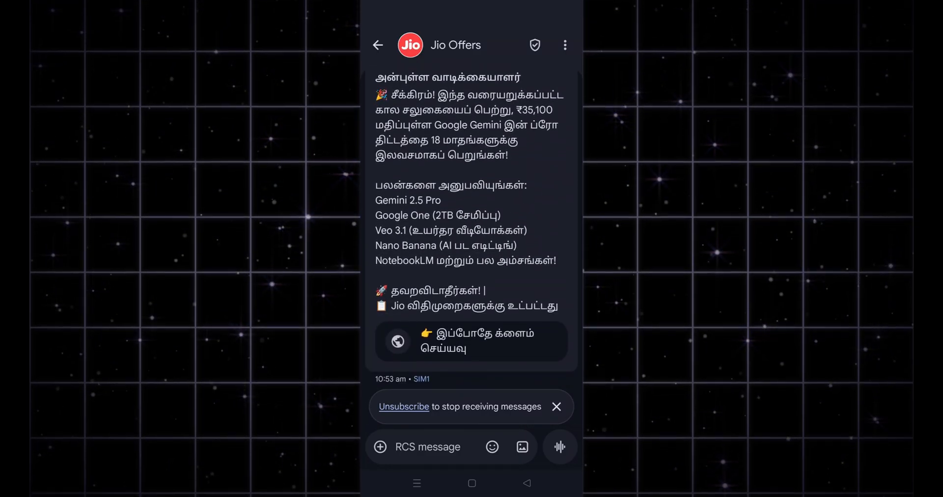
- Follow the Jio Offers SMS claim link, claim the 18-month Gemini Pro plan and continue in Chrome
left_click(473, 341)
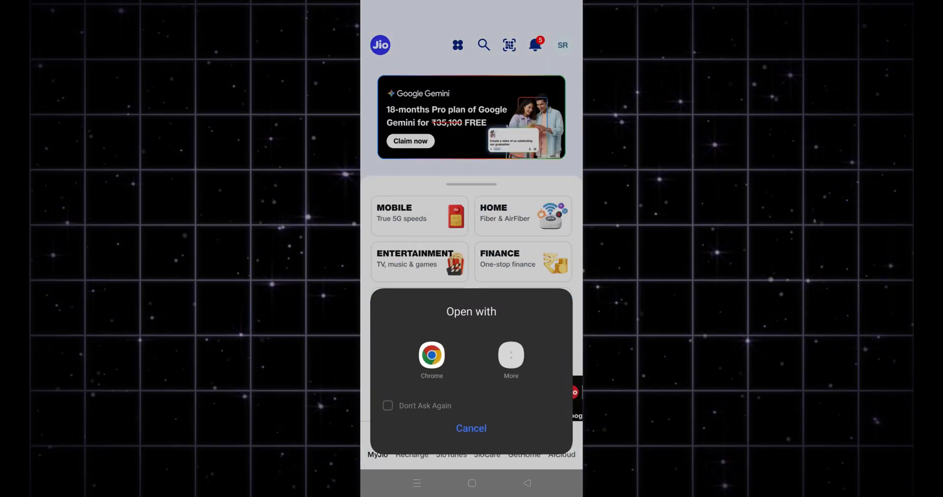
left_click(471, 428)
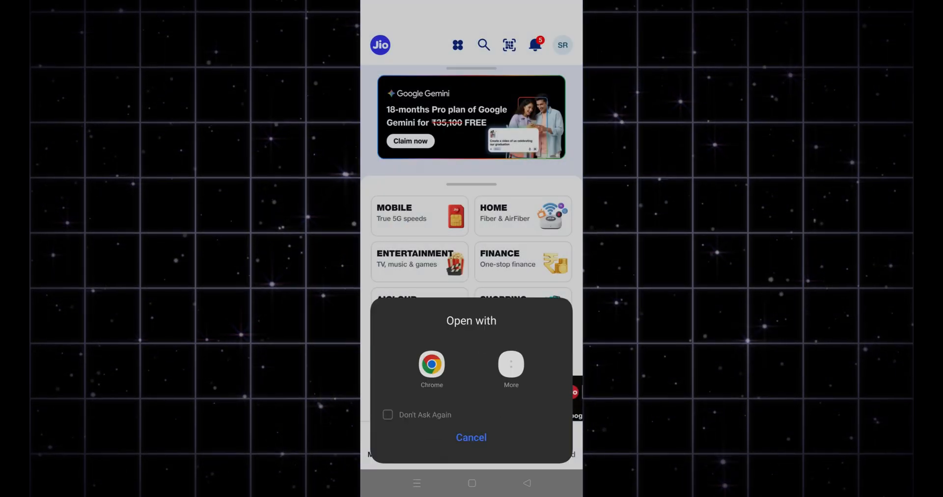
left_click(431, 365)
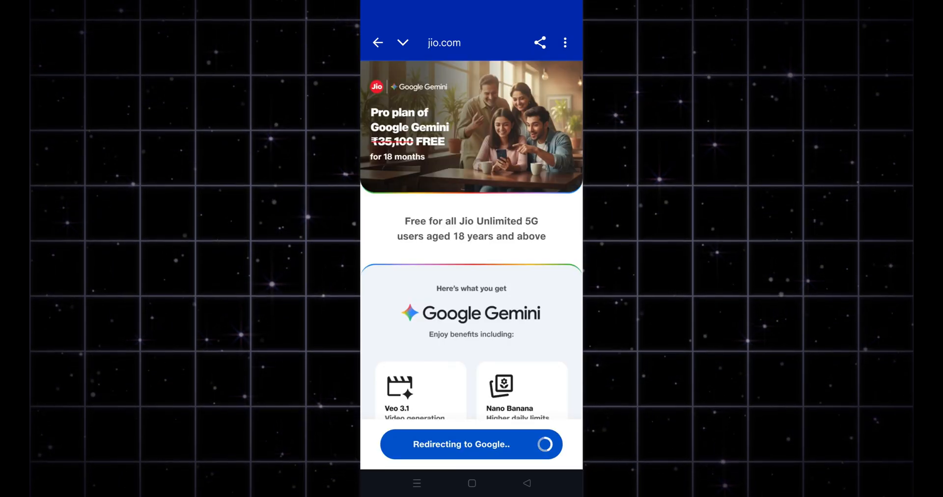
- Proceed from jio.com to Google One, review the benefits and activate the Google AI Pro plan
left_click(470, 444)
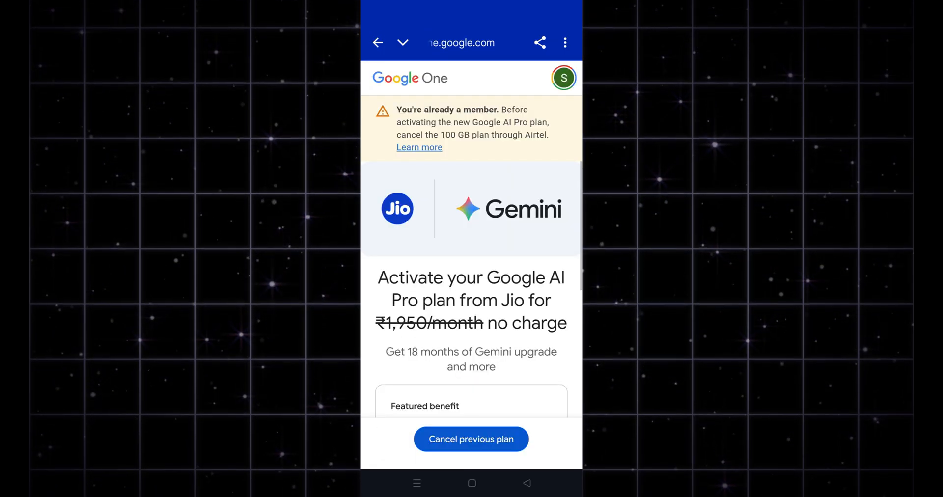
scroll("down", 3)
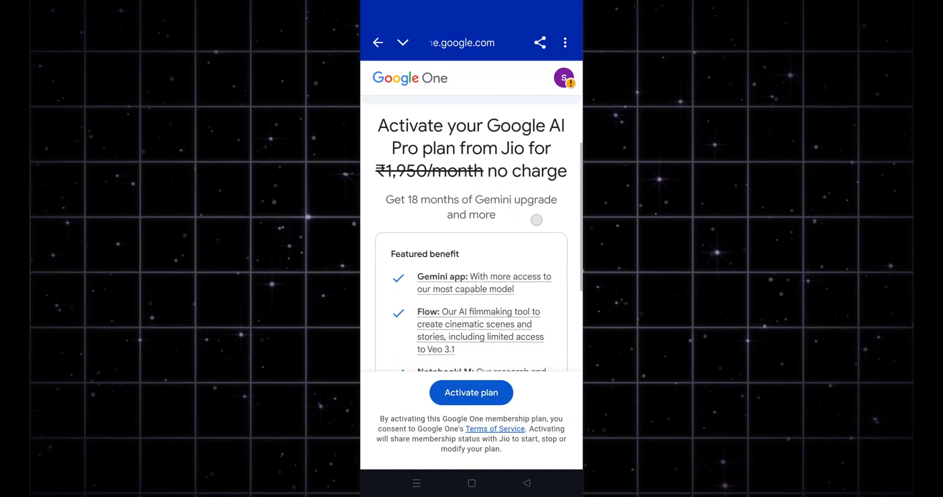
scroll("up", 3)
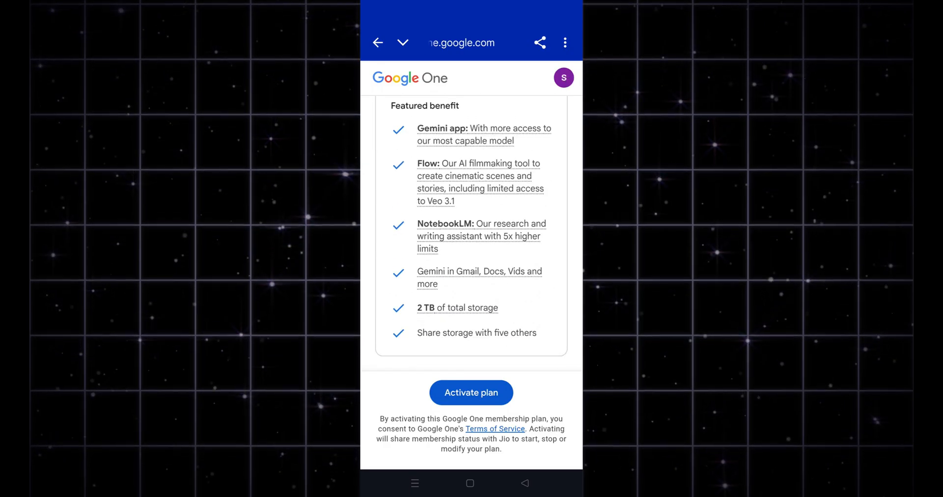
left_click(471, 392)
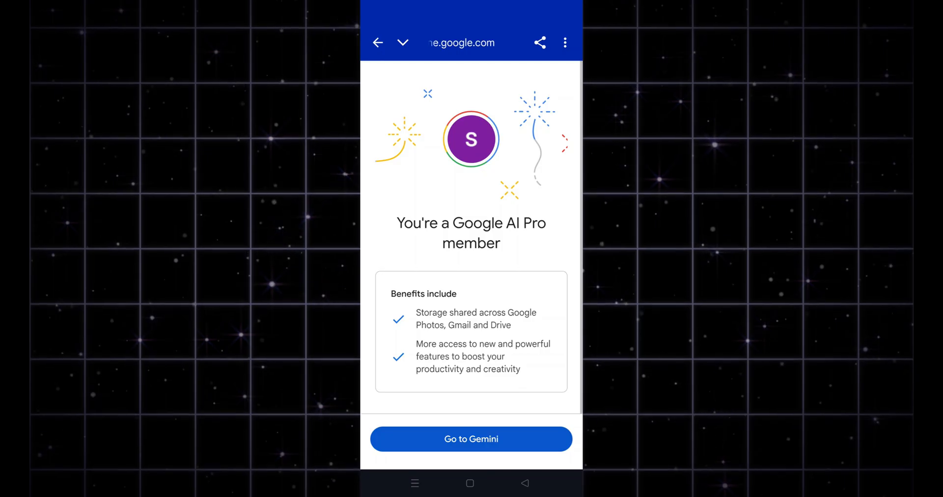
scroll("up", 3)
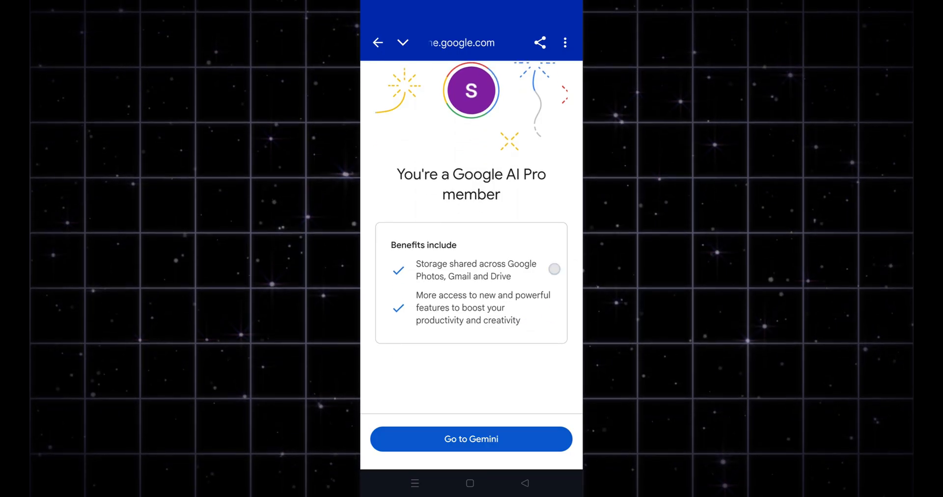
left_click(470, 439)
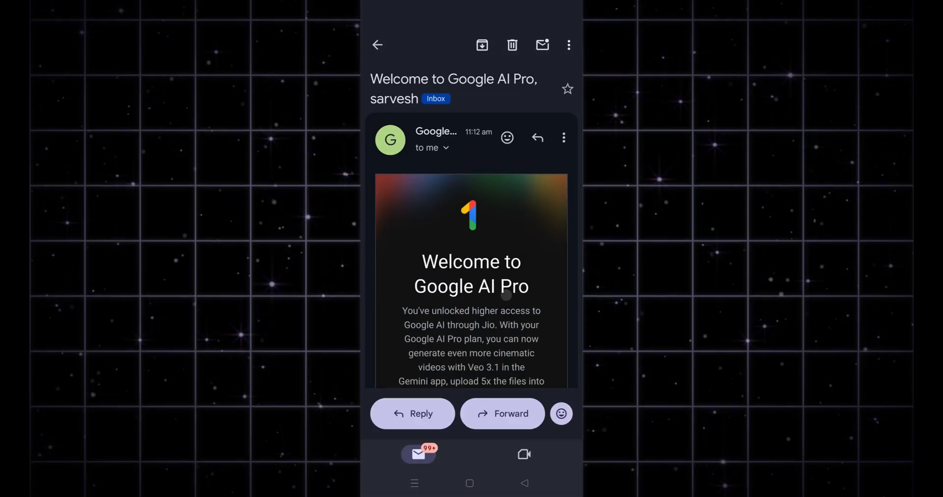
- Read through the Welcome to Google AI Pro email's feature sections and follow See other benefits
scroll("down", 3)
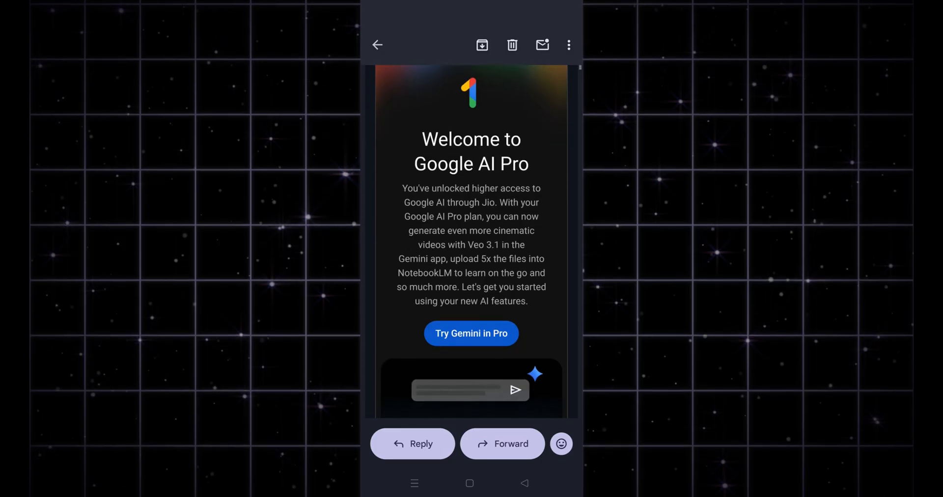
scroll("down", 3)
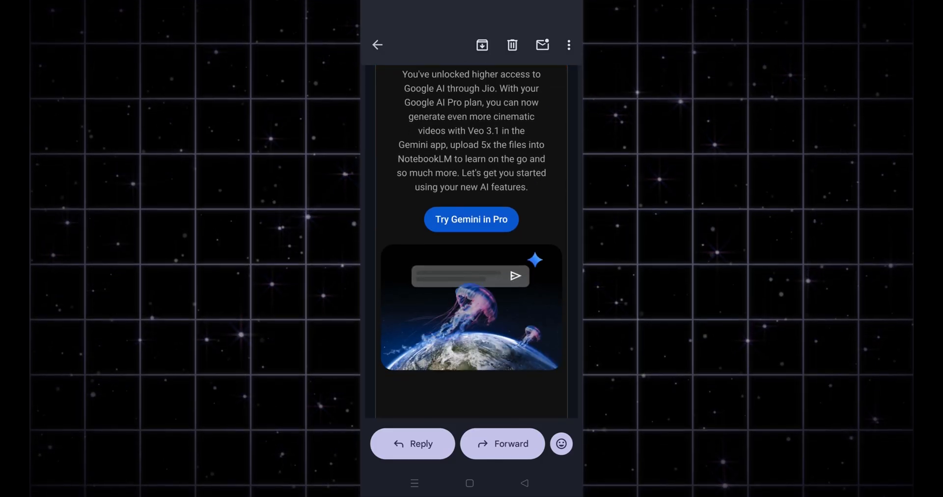
scroll("up", 3)
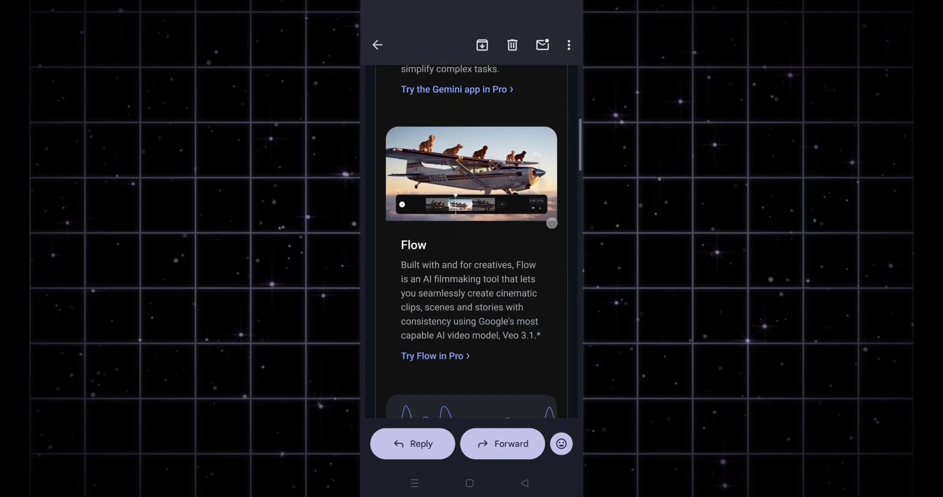
scroll("down", 3)
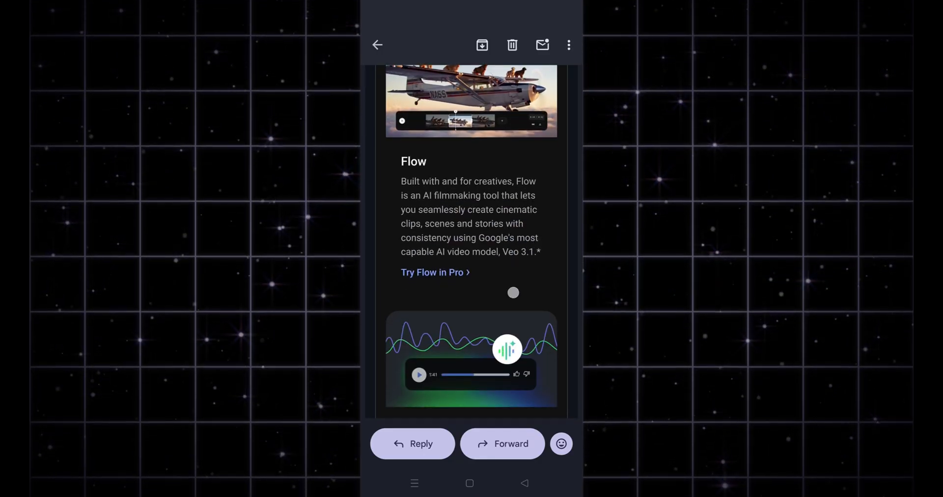
scroll("down", 3)
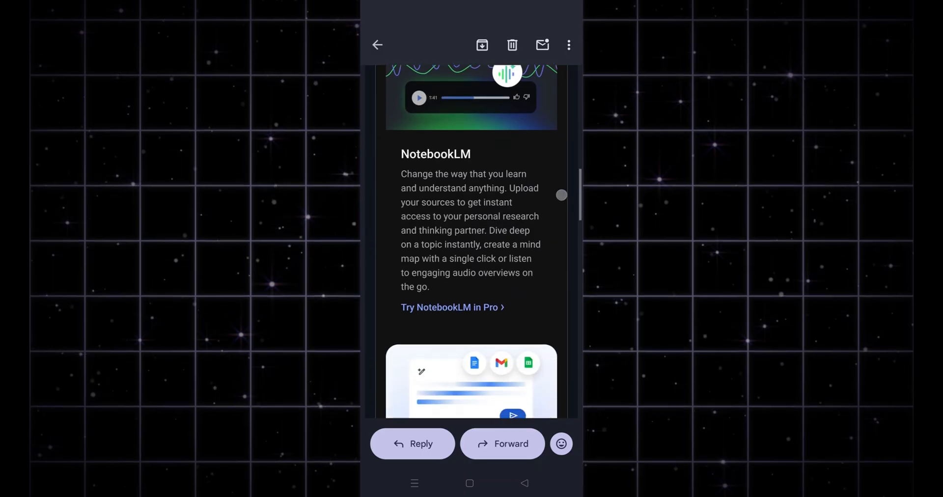
scroll("down", 3)
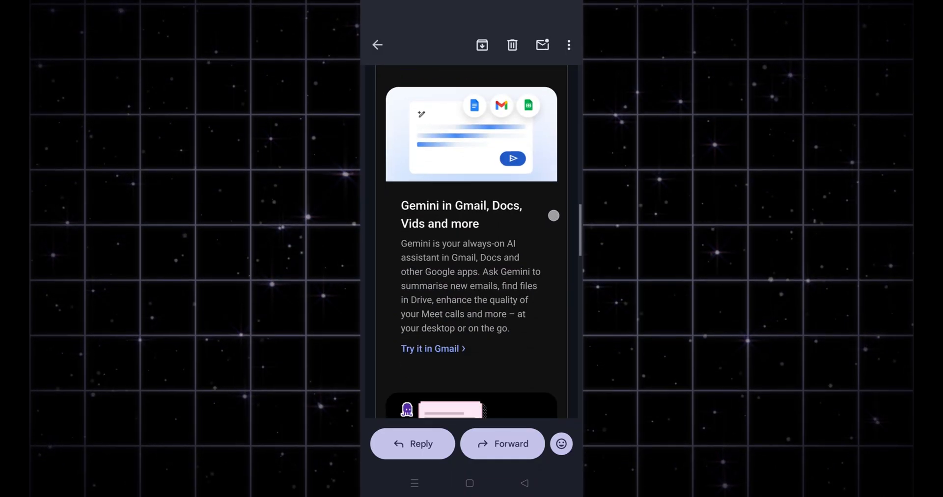
scroll("down", 3)
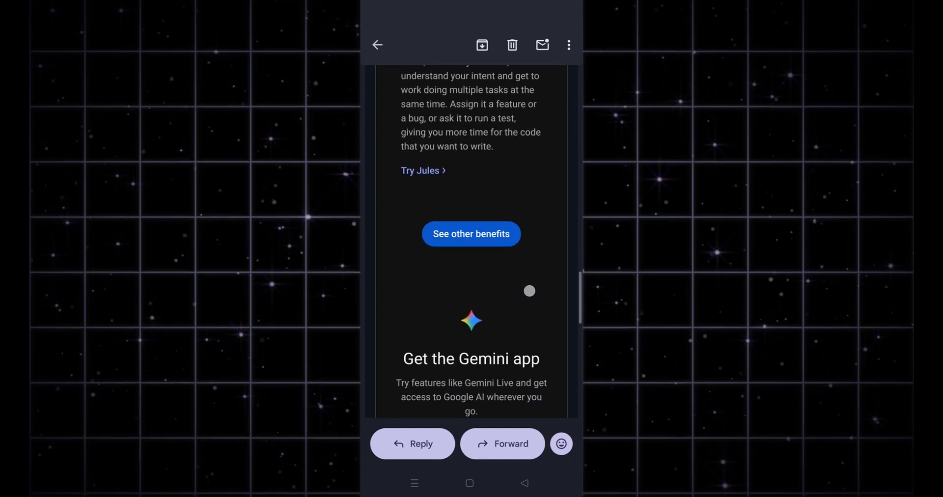
scroll("down", 3)
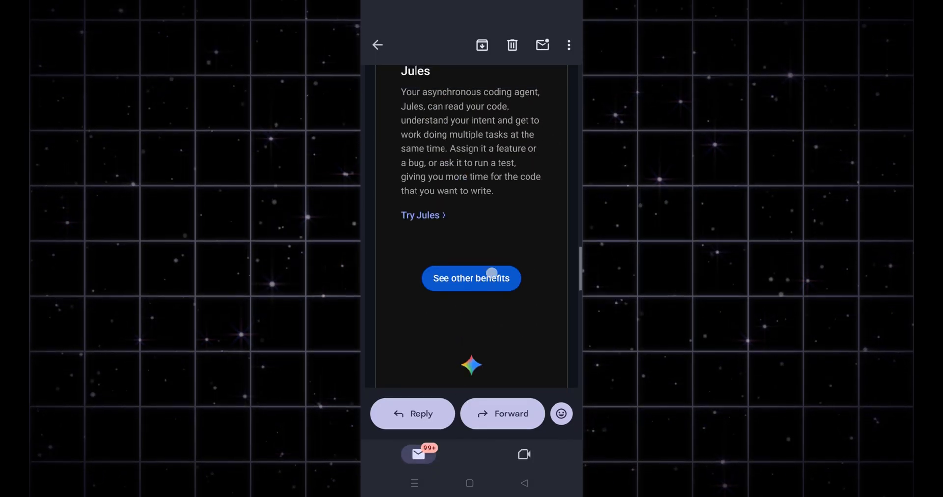
left_click(470, 278)
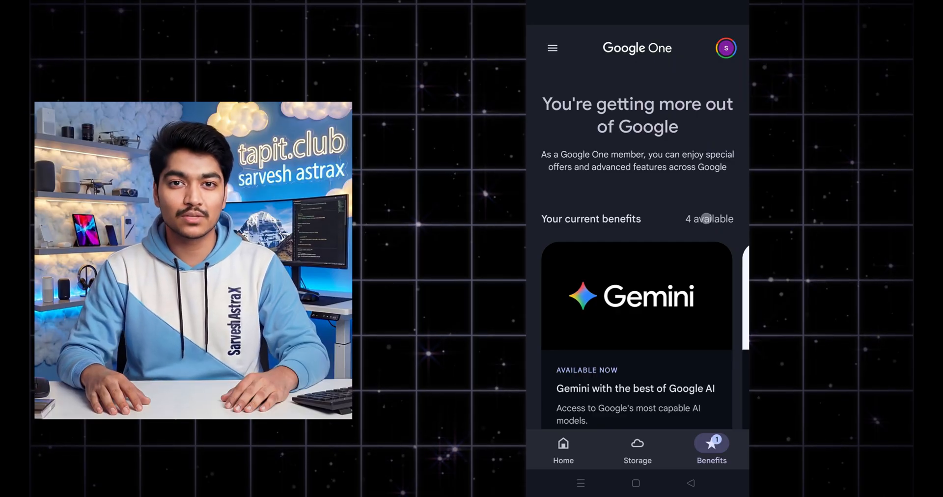
- Switch Google One from Benefits to Storage, showing the 2 TB plan with 13.4 GB used
left_click(551, 48)
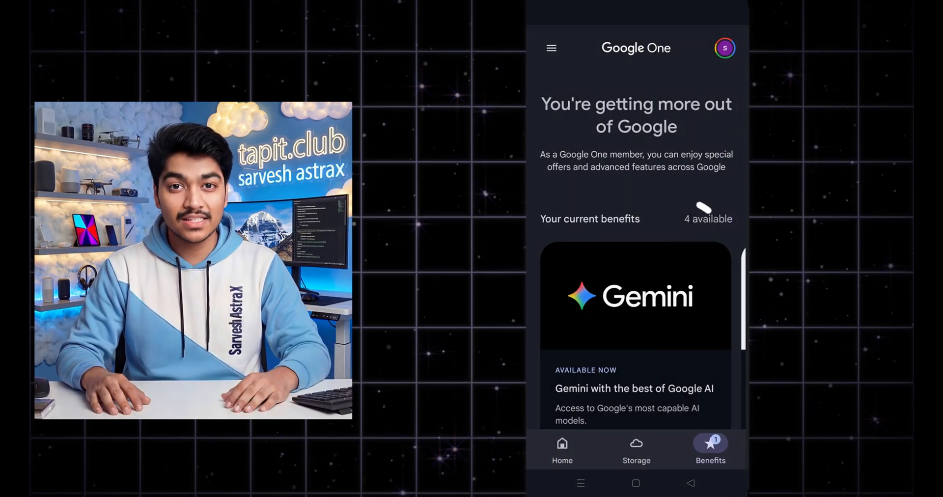
left_click(637, 448)
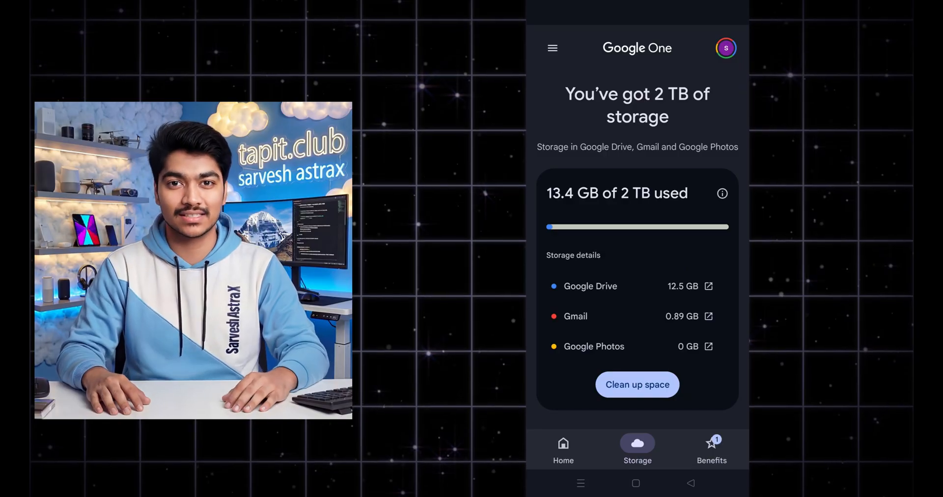